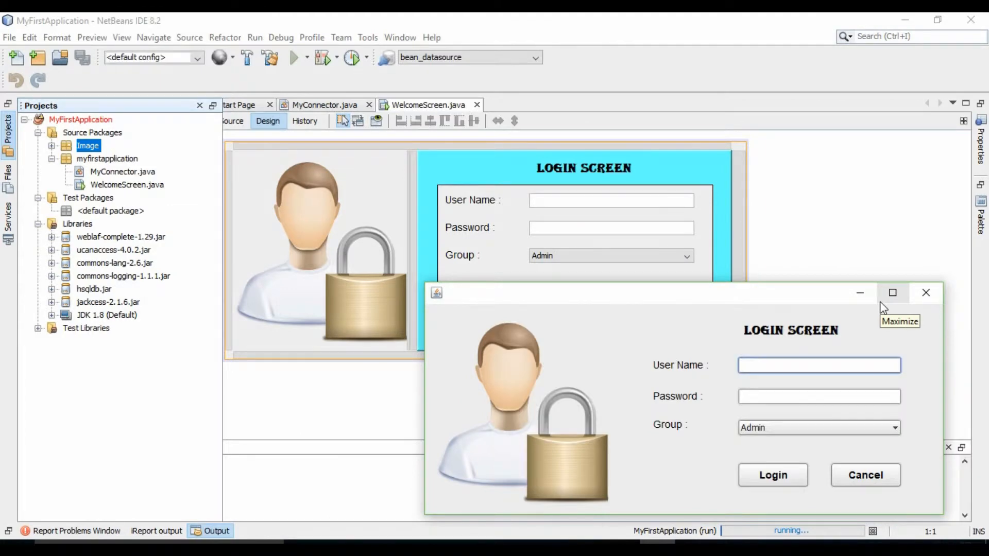
pyautogui.moveTo(281, 140)
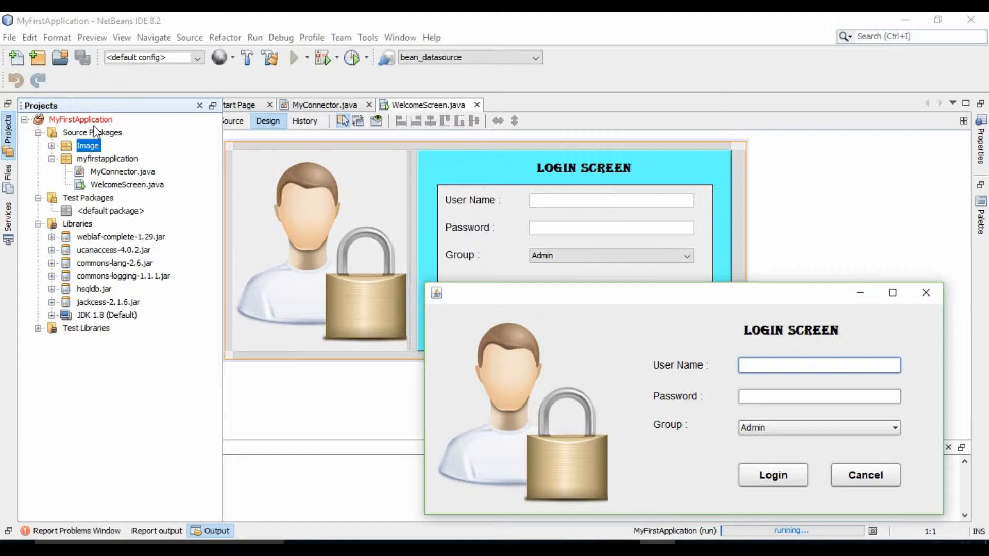
pyautogui.moveTo(280, 313)
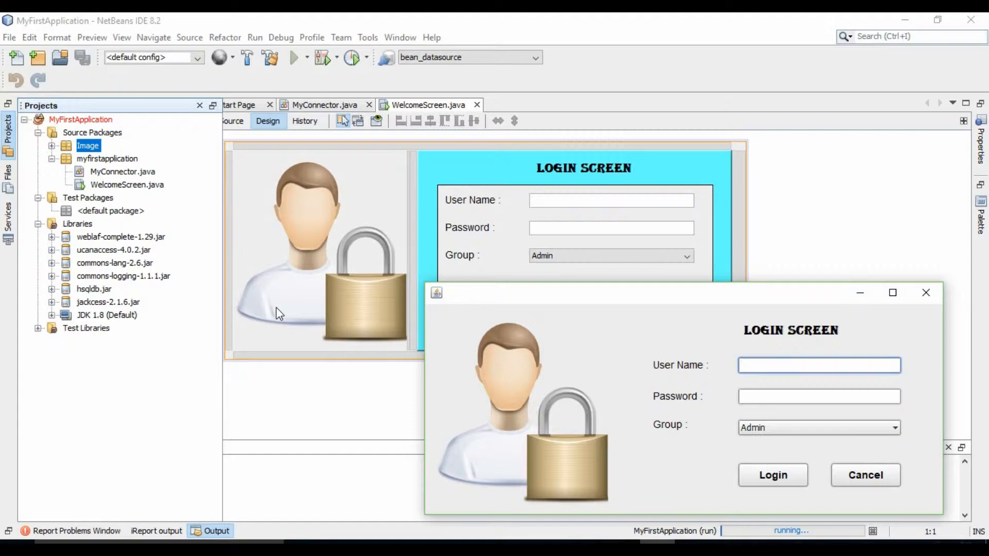
pyautogui.moveTo(202, 264)
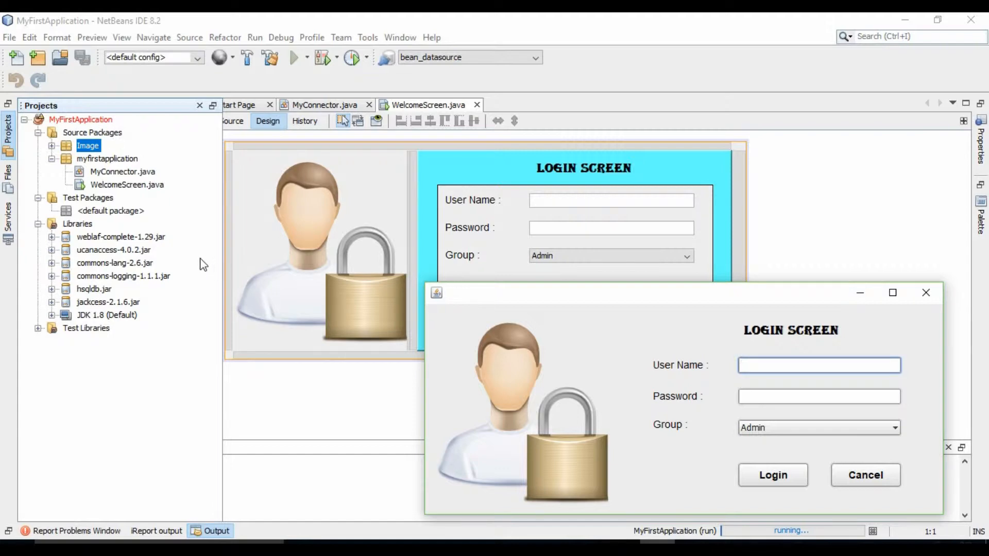
pyautogui.moveTo(390, 332)
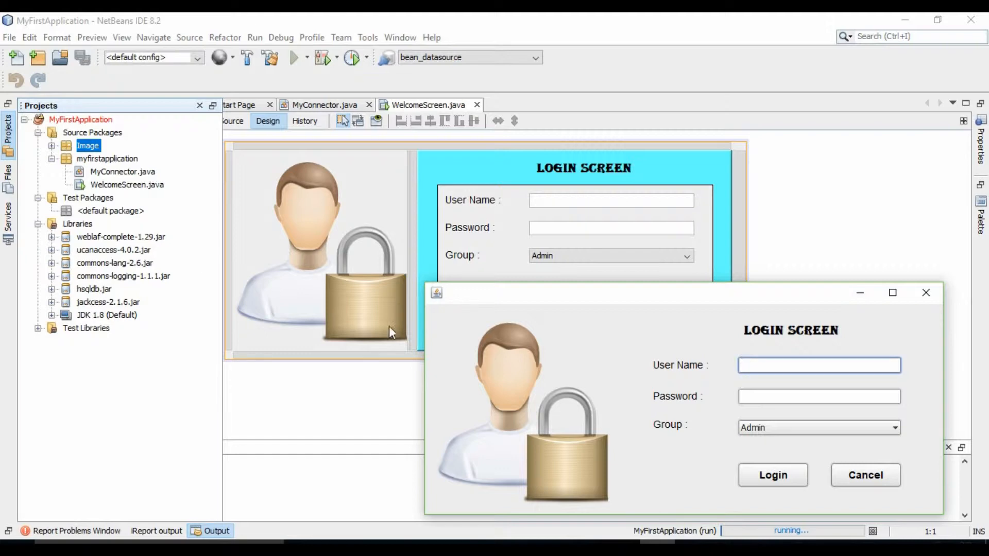
pyautogui.moveTo(480, 297)
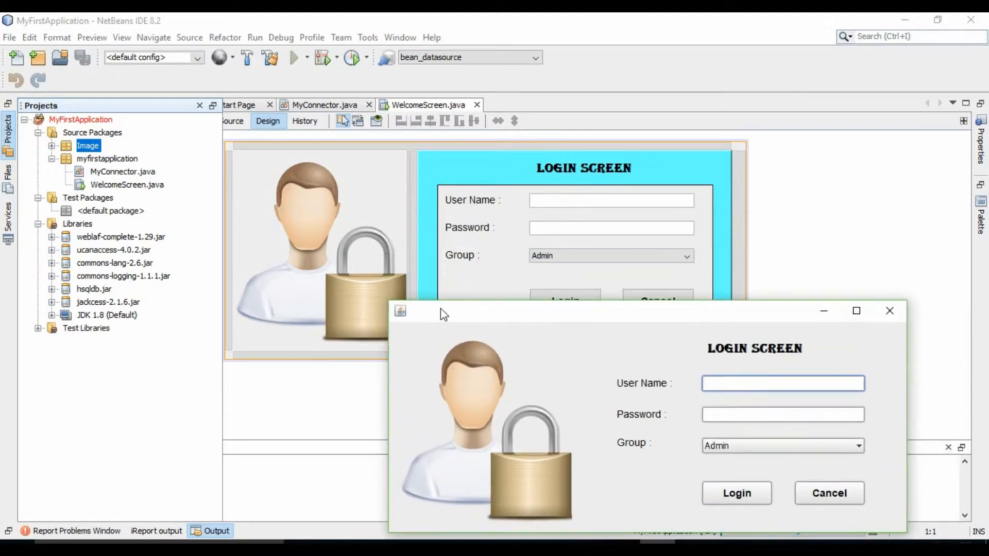
pyautogui.moveTo(448, 319)
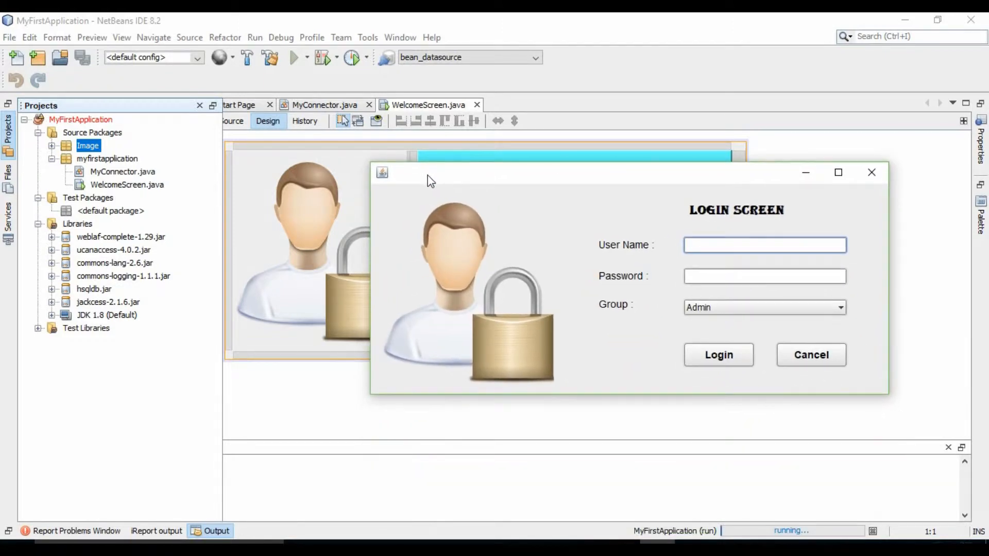
pyautogui.moveTo(362, 192)
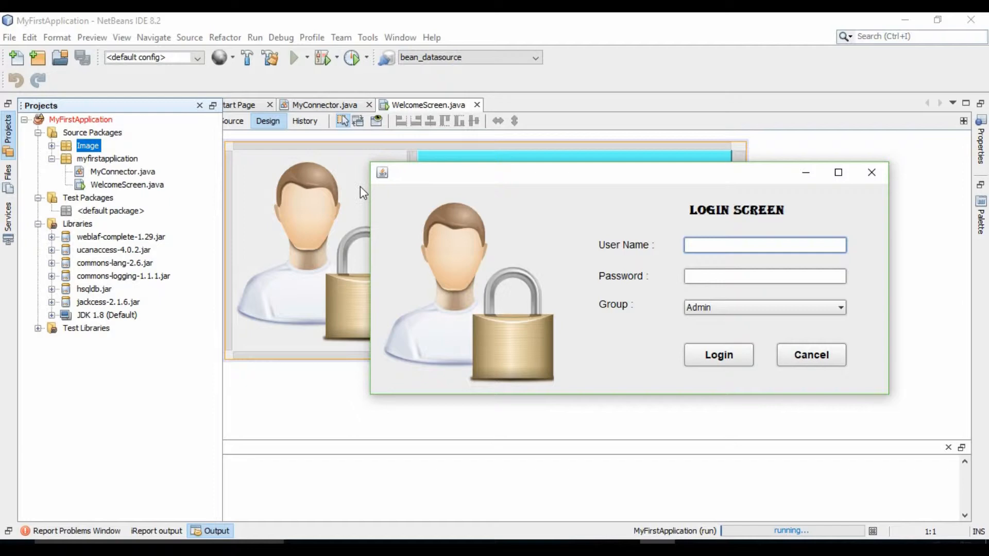
pyautogui.moveTo(392, 182)
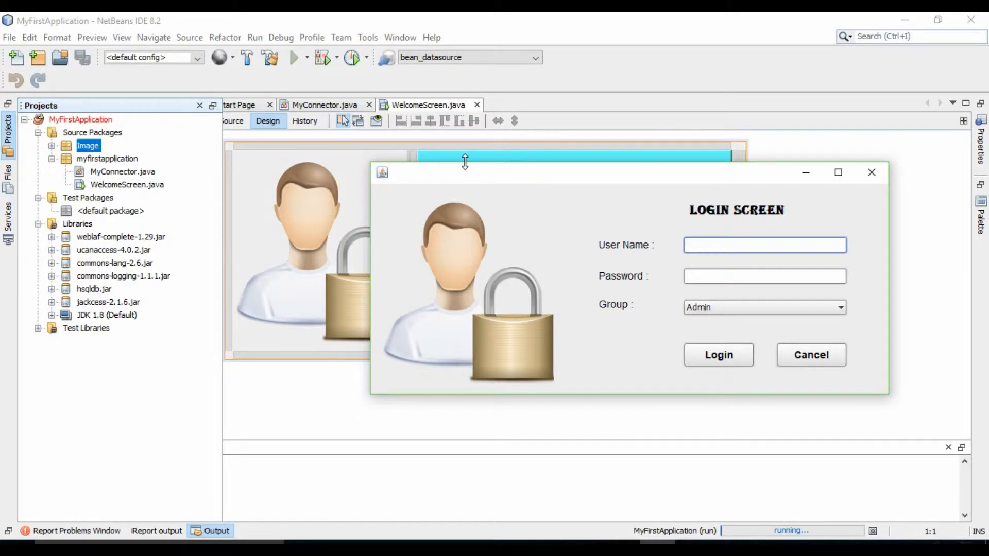
pyautogui.moveTo(656, 119)
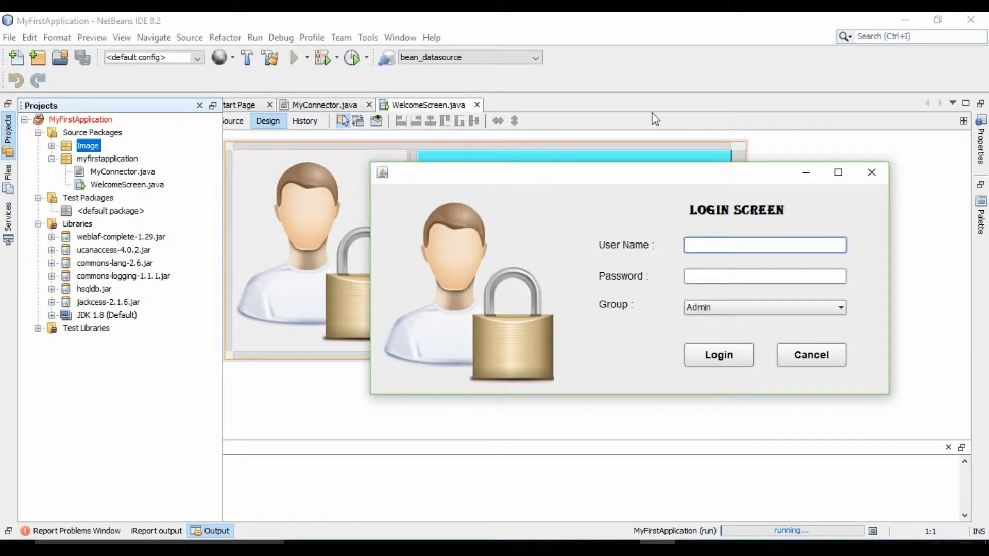
pyautogui.moveTo(233, 92)
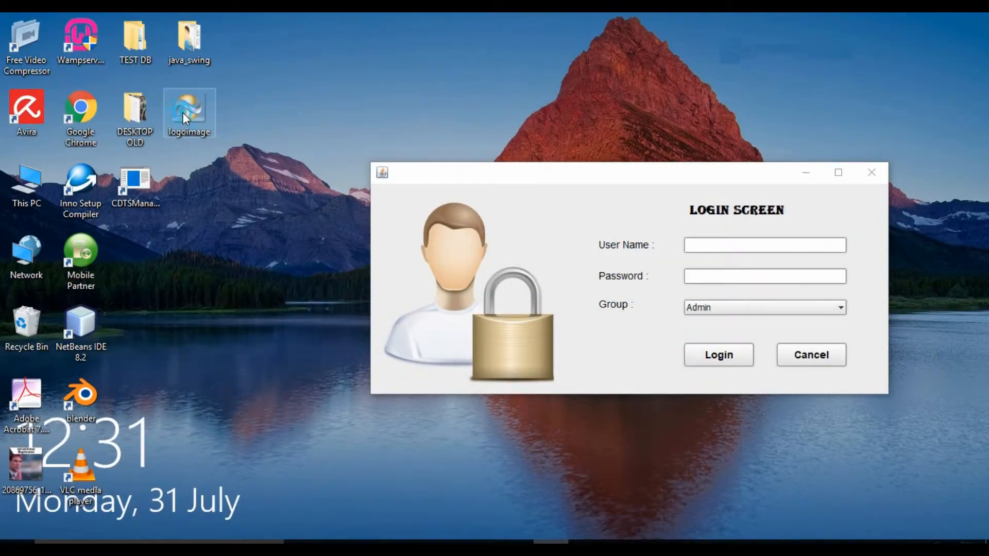
# Step: On the desktop, right-click the logoimage file beside the running login window
pyautogui.rightClick(189, 112)
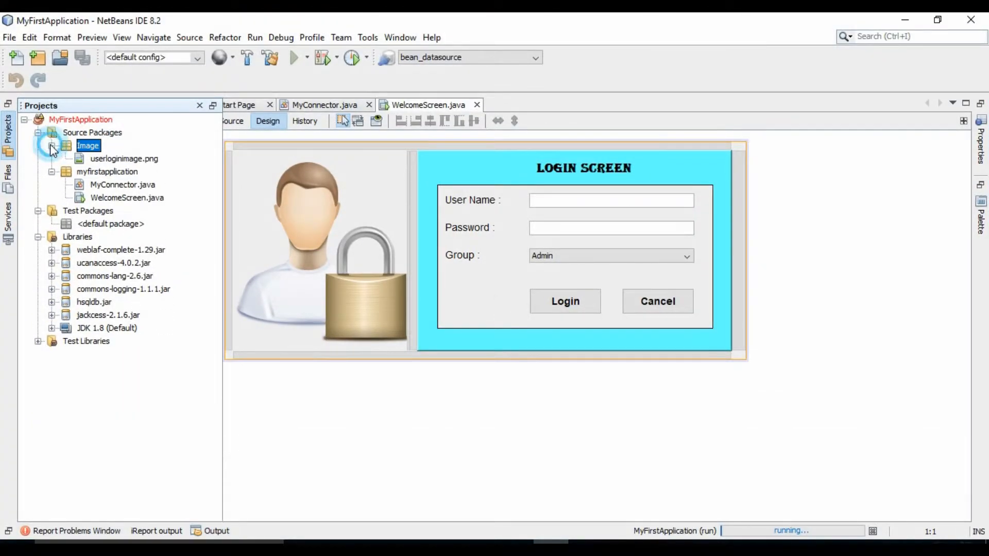
# Step: Open the context menu for the Image package listing userloginimage.png
pyautogui.rightClick(87, 145)
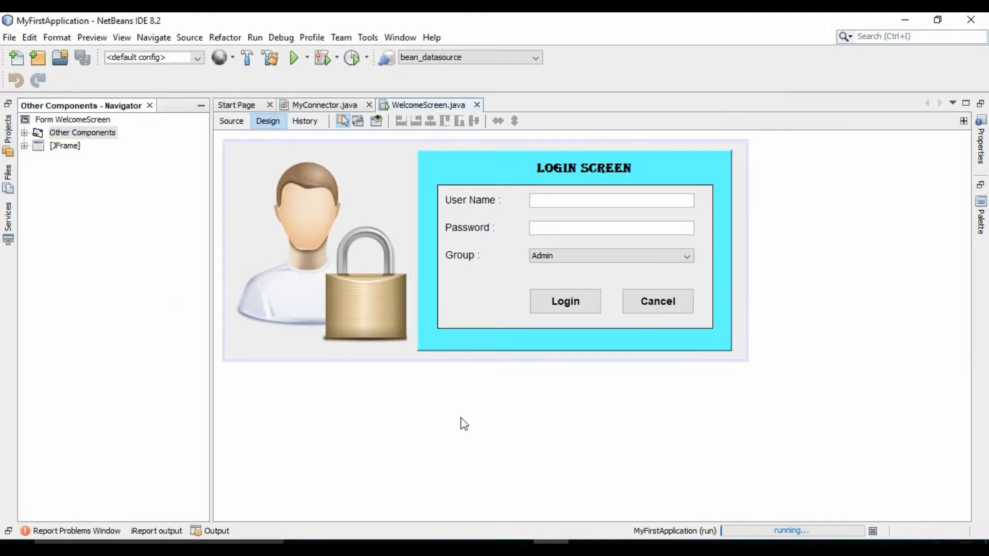
pyautogui.moveTo(231, 122)
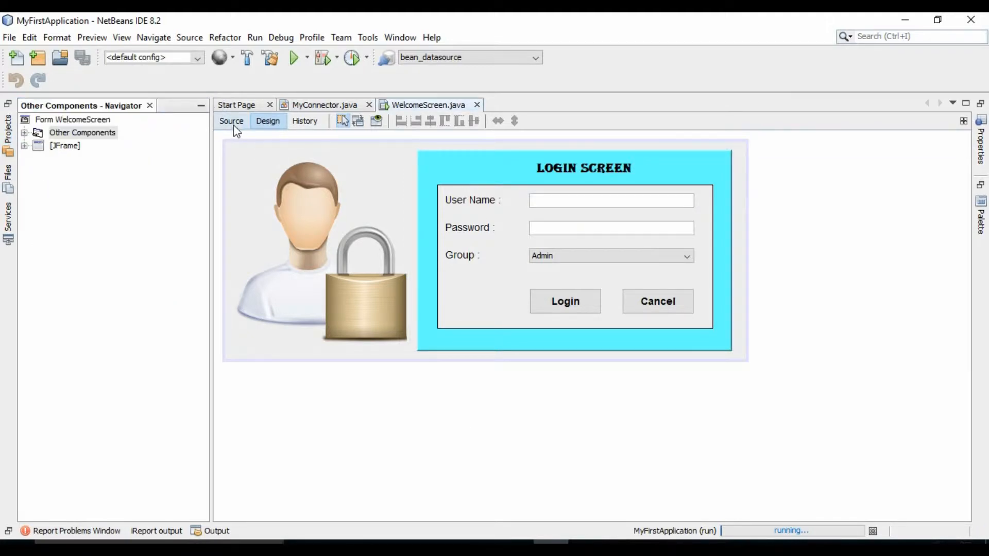
# Step: In WelcomeScreen source, add 'ImageIcon img = new ImageIcoon();' below initComponents()
pyautogui.click(230, 122)
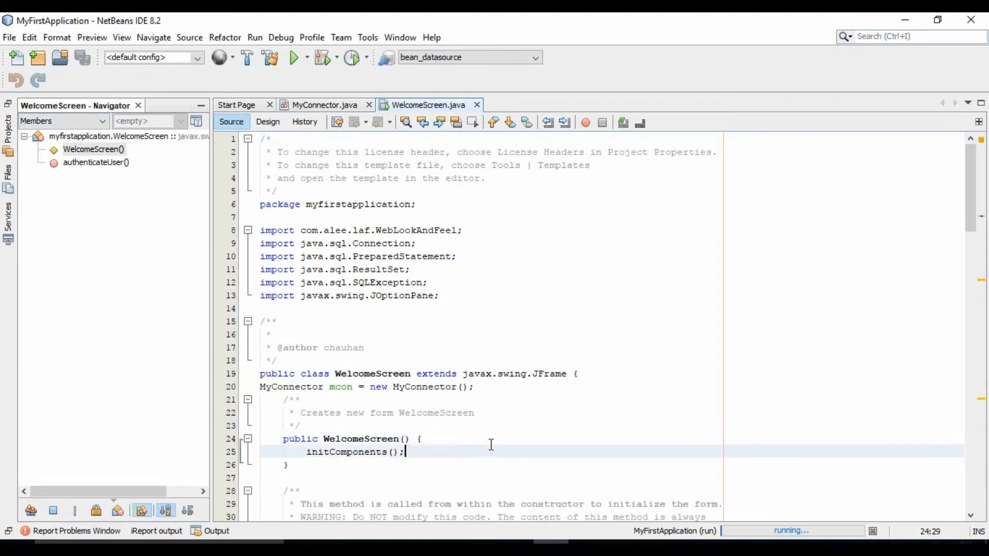
pyautogui.scroll(-3)
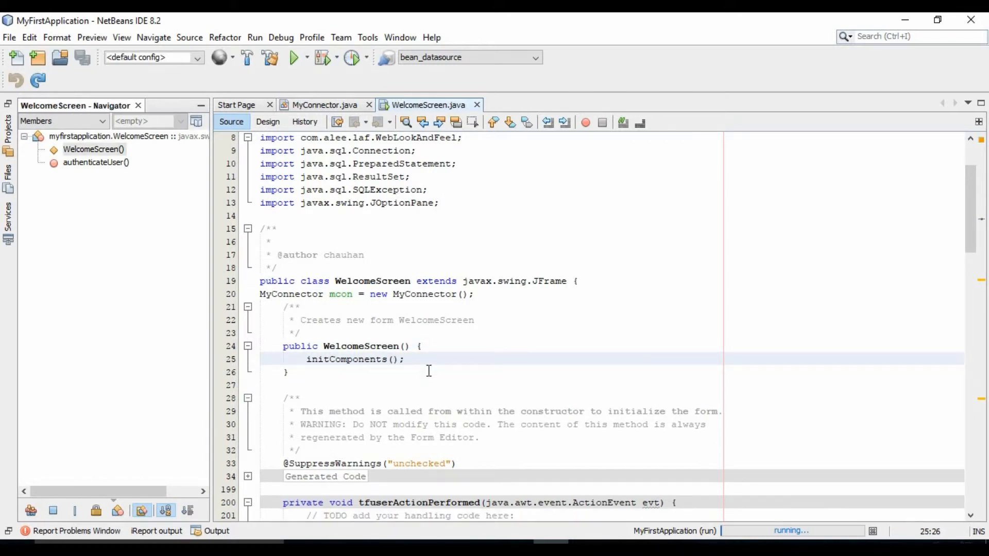
pyautogui.press('Enter')
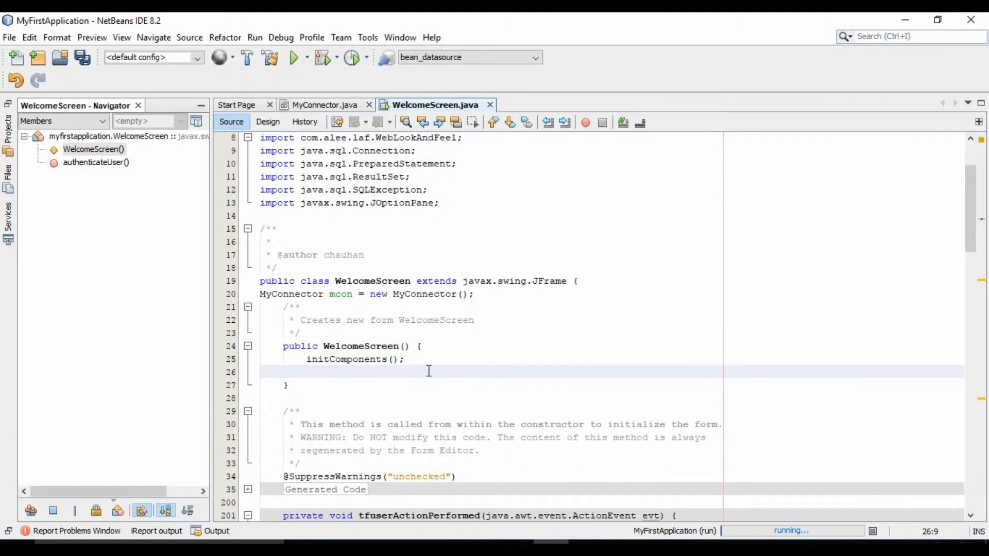
pyautogui.write('Image')
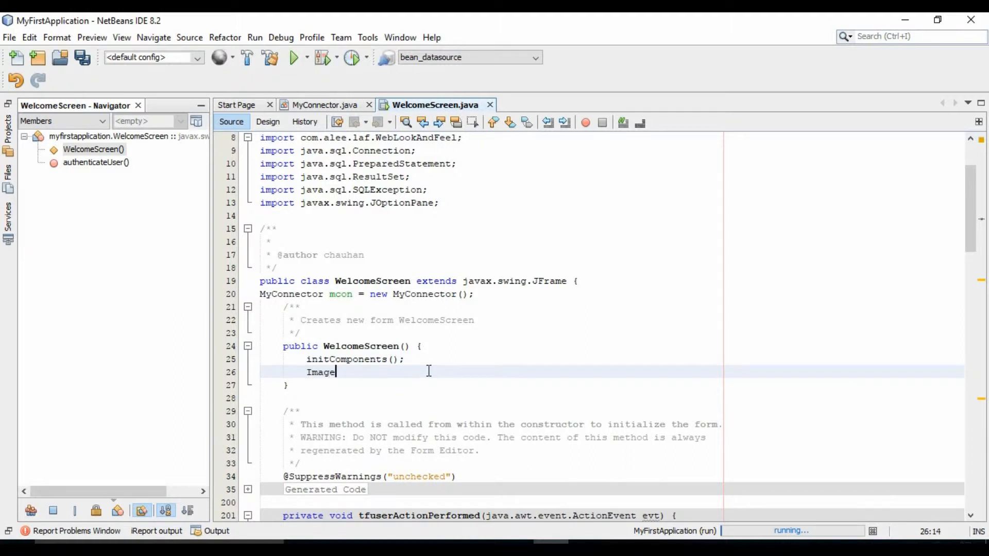
pyautogui.write('Icon img')
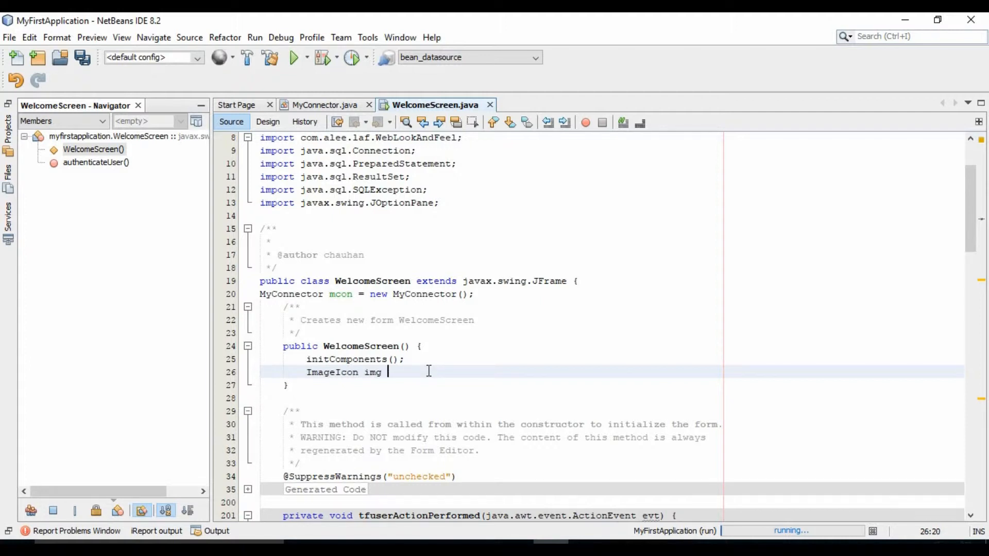
pyautogui.write('= new I')
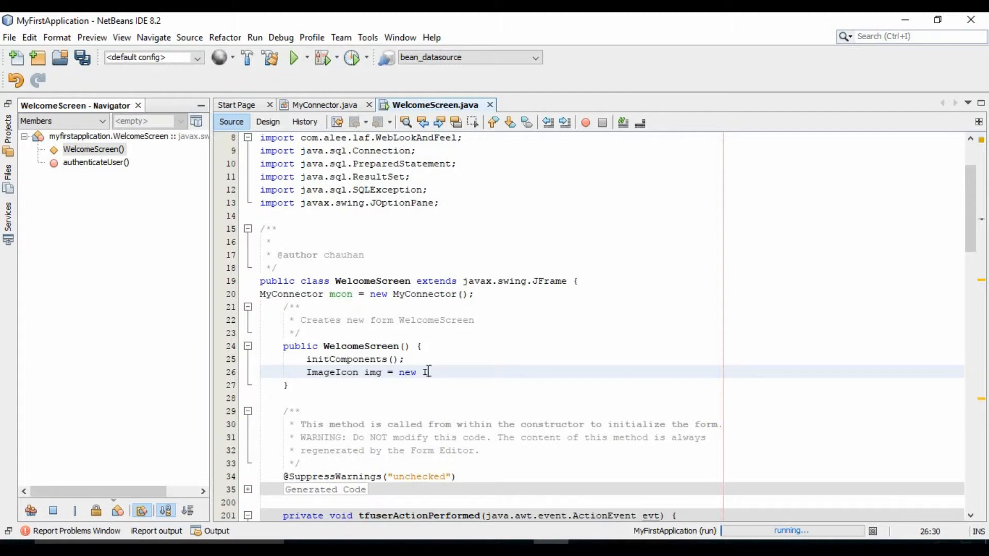
pyautogui.write('ImageIc')
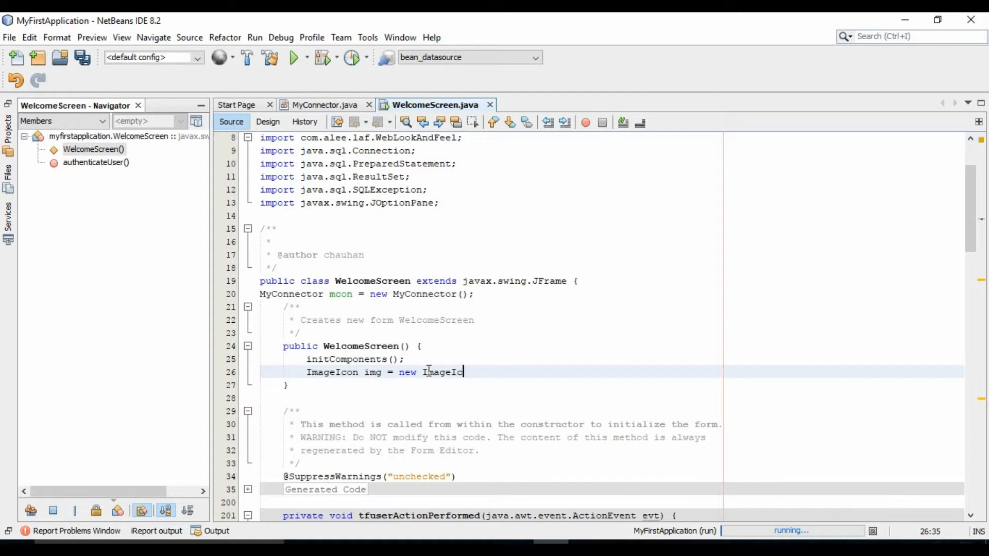
pyautogui.write('oon();')
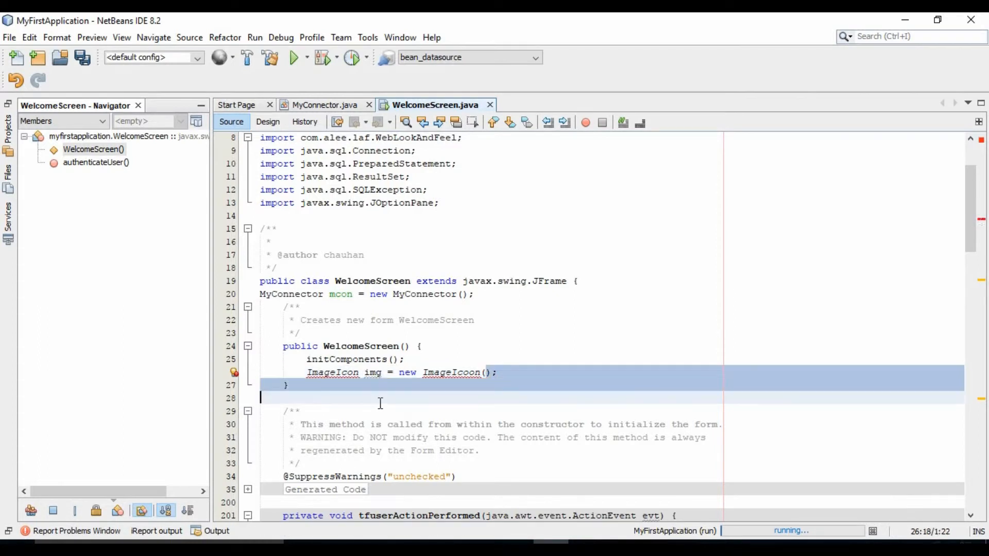
# Step: Add the javax.swing.ImageIcon import via Fix Imports, then select the misspelled ImageIcoon
pyautogui.rightClick(379, 404)
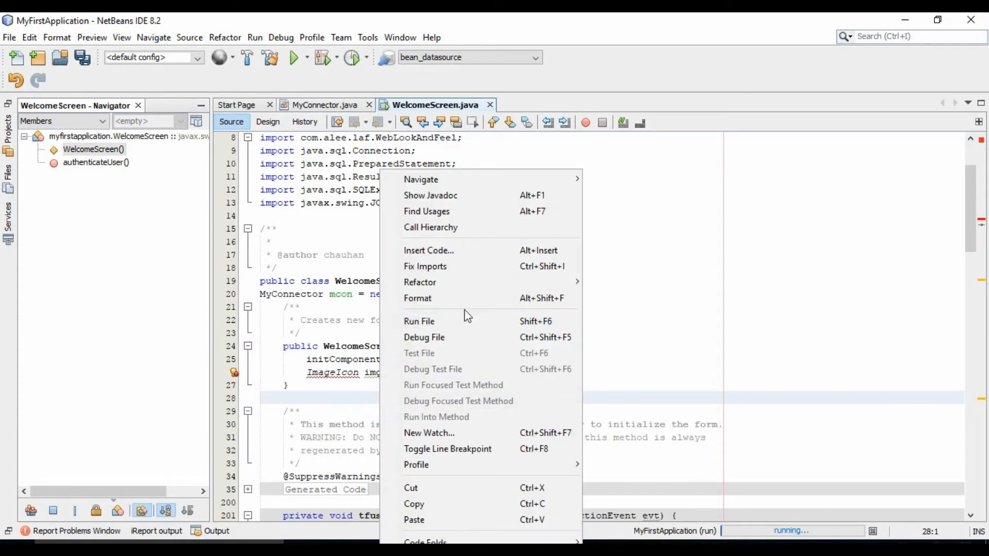
pyautogui.click(439, 268)
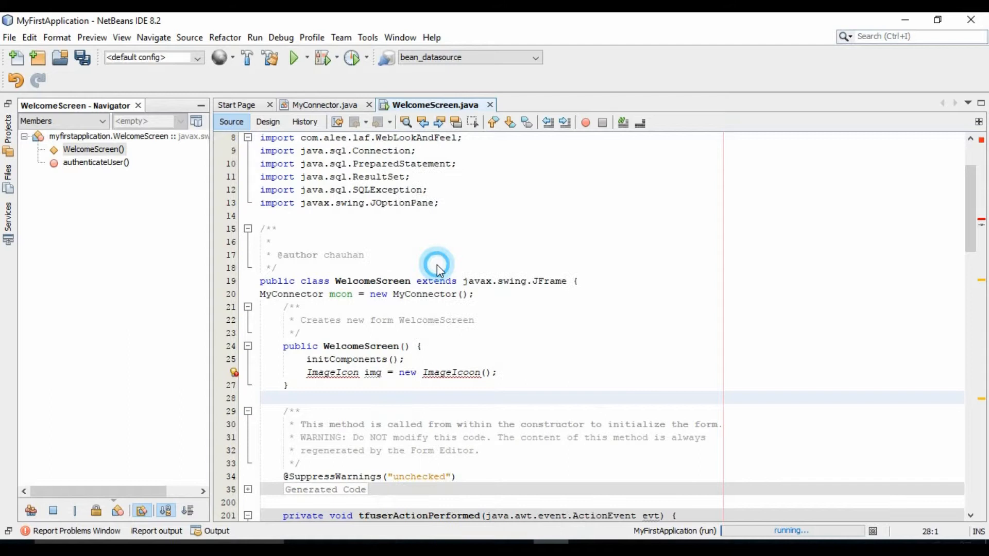
pyautogui.press('ctrl+shift+i')
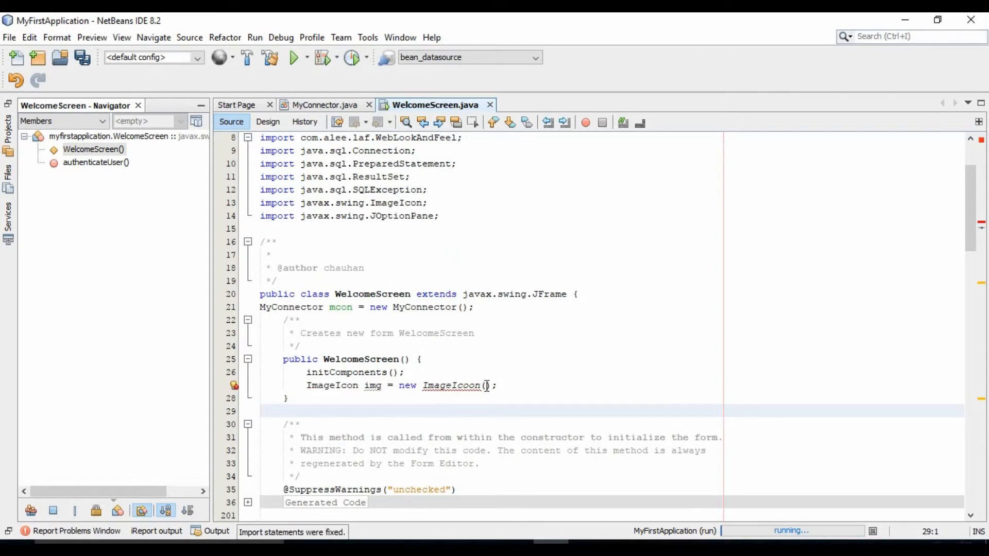
pyautogui.doubleClick(453, 385)
pyautogui.write('n("C:\\\\Users\\\\chauhan\\\\Desktop\\\\java_swing\\\\MyFirstApplication\\\\src\\\\Image')
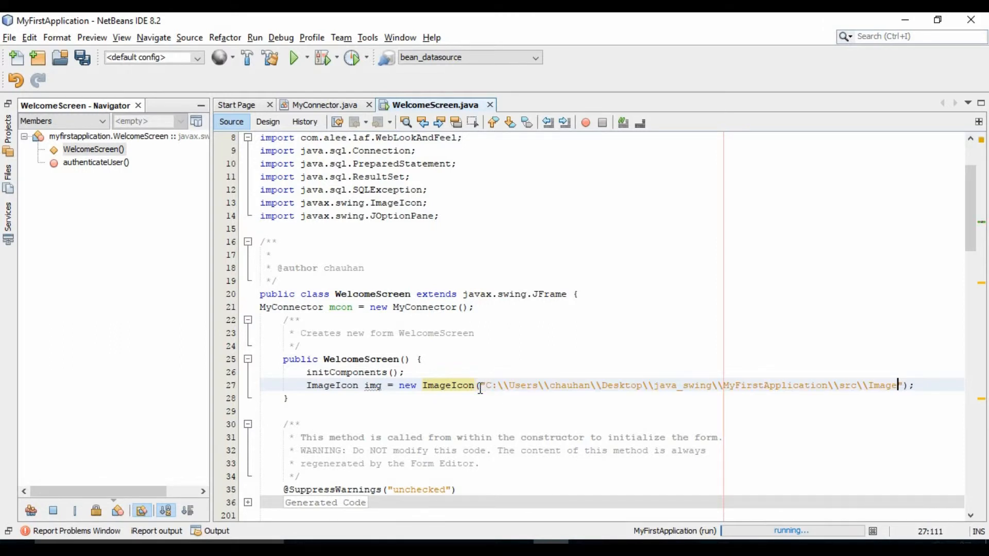
# Step: Fix the ImageIcon spelling and pass the path ending in Image/logoimage.jpg
pyautogui.write('/')
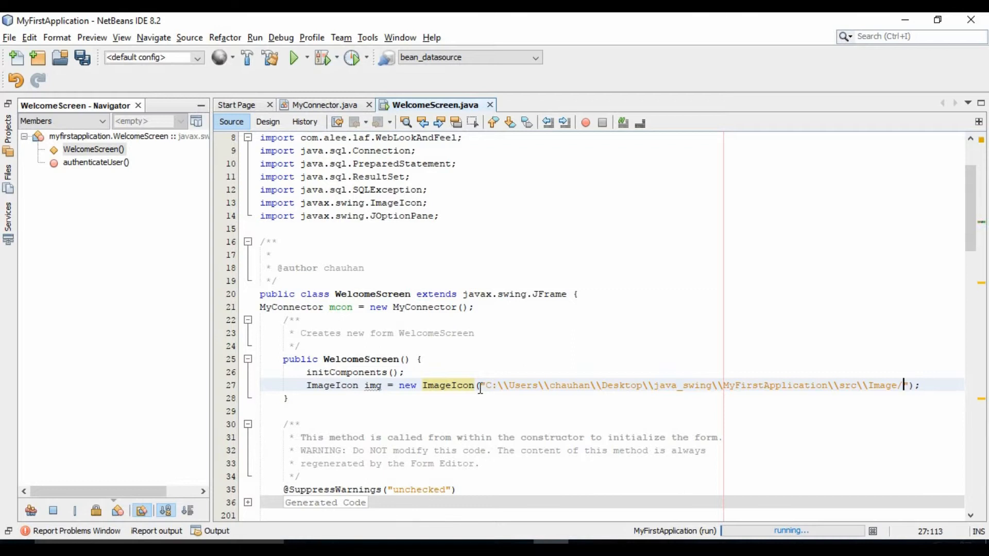
pyautogui.write('logoimage.jpg')
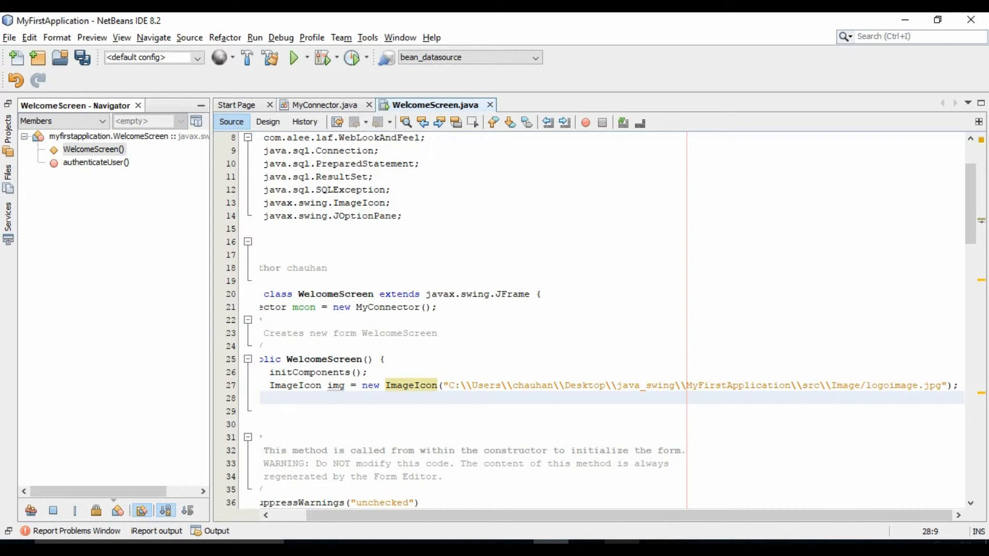
pyautogui.write('this.')
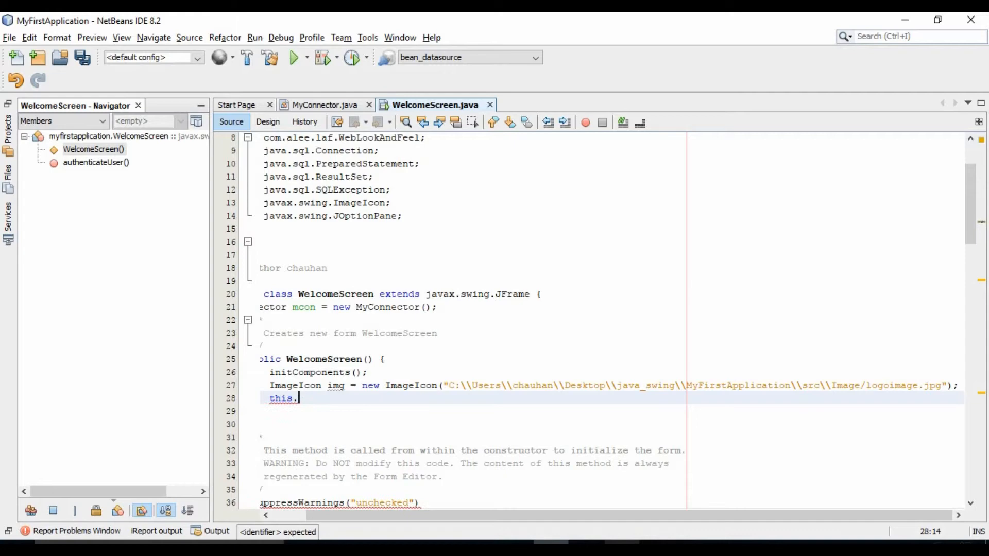
# Step: Complete this.setIconImage(img.getImage()); in the constructor and run the project
pyautogui.write('setIconImage(img.getImage());')
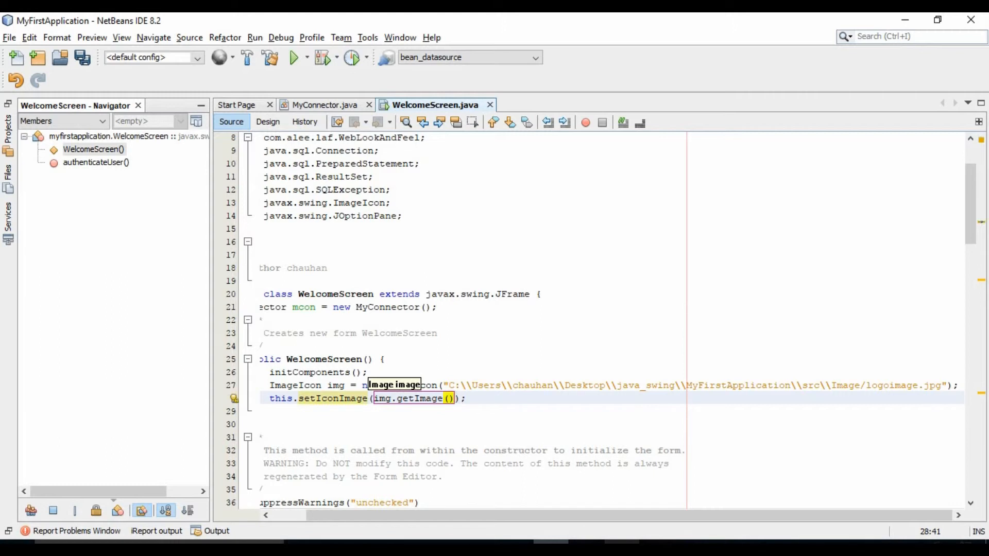
pyautogui.click(293, 57)
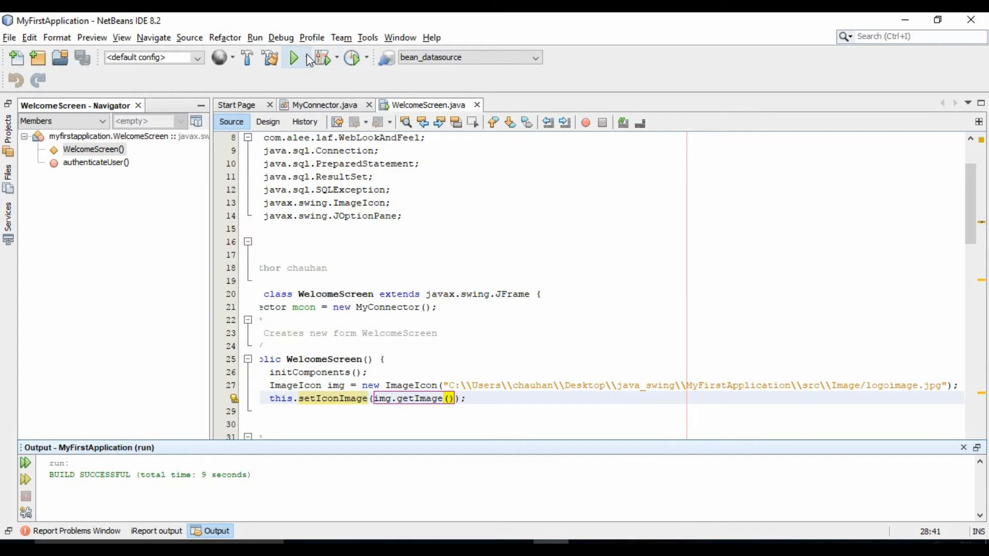
# Step: Run MyFirstApplication again and scroll through the Output window
pyautogui.click(293, 57)
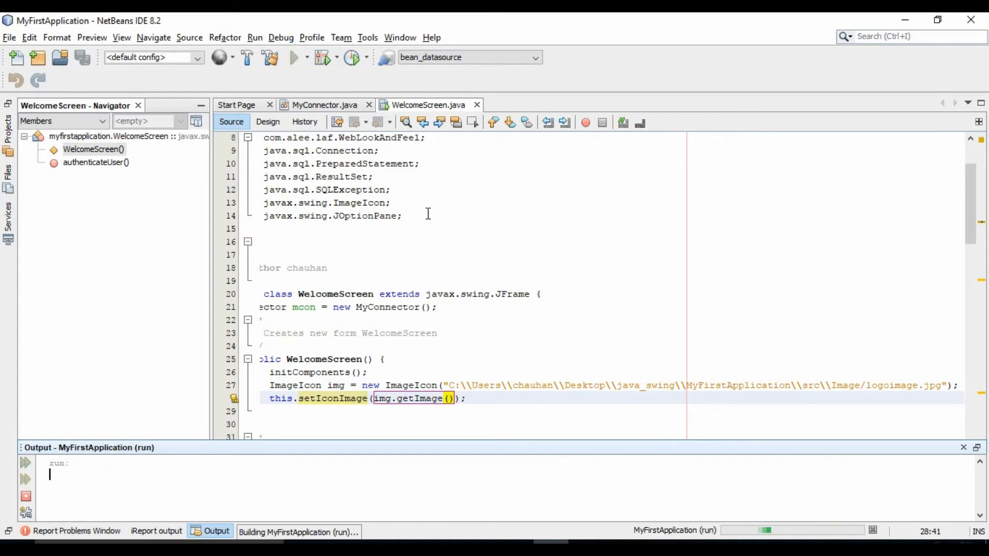
pyautogui.click(293, 57)
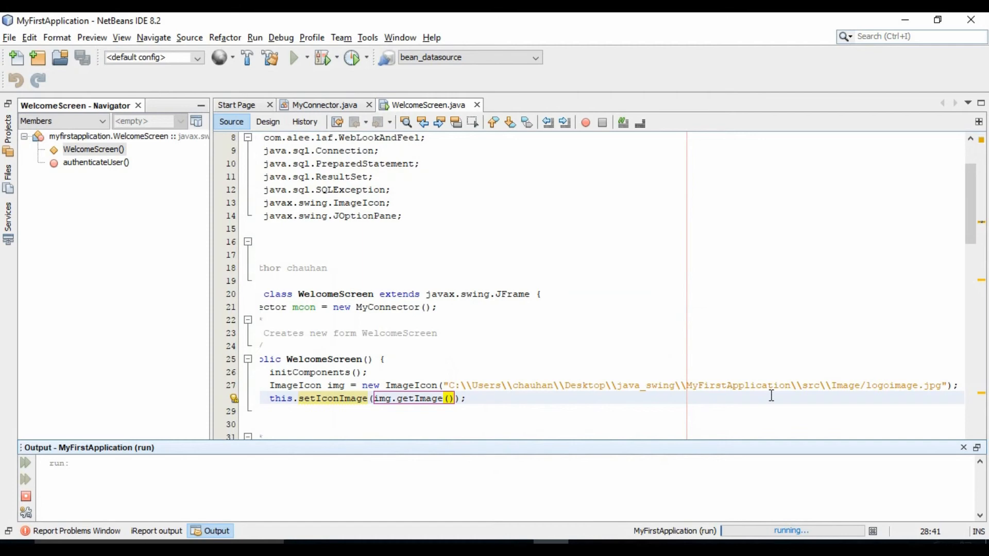
pyautogui.scroll(-3)
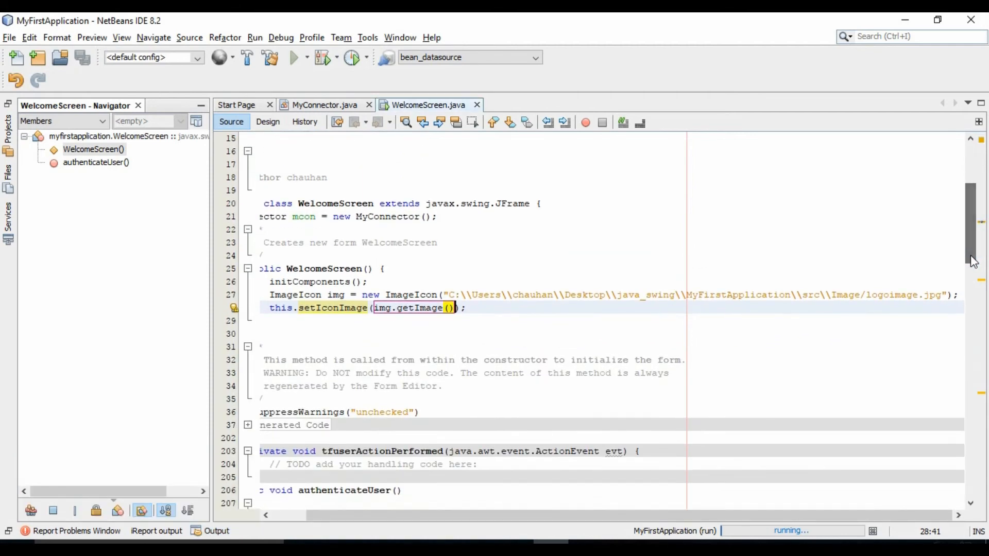